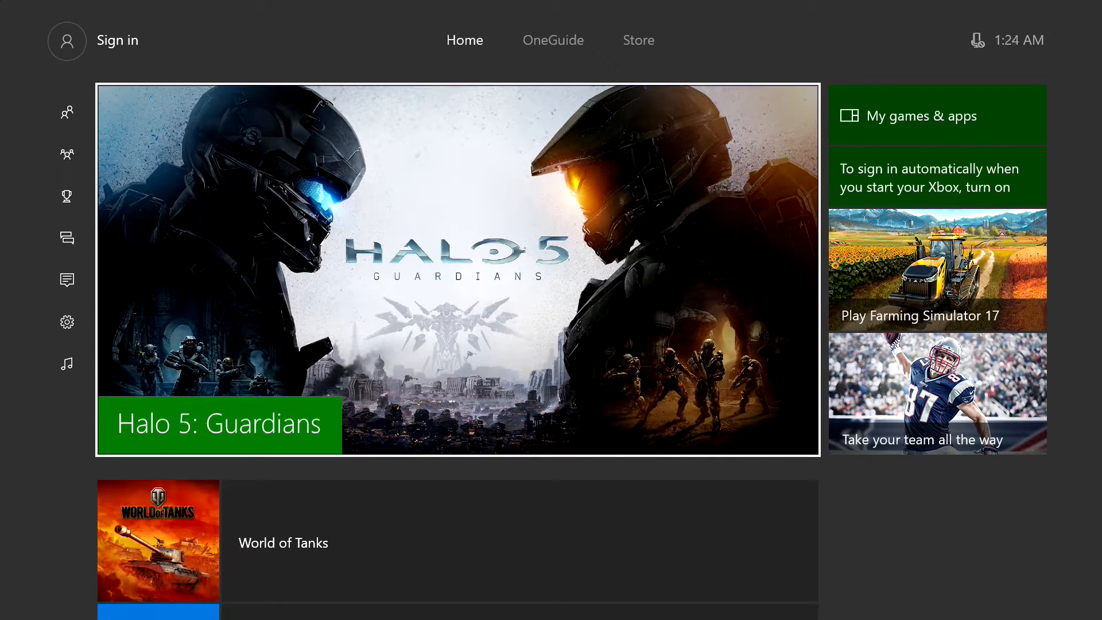
Step: Select the Settings gear from the Home screen sidebar
click(66, 322)
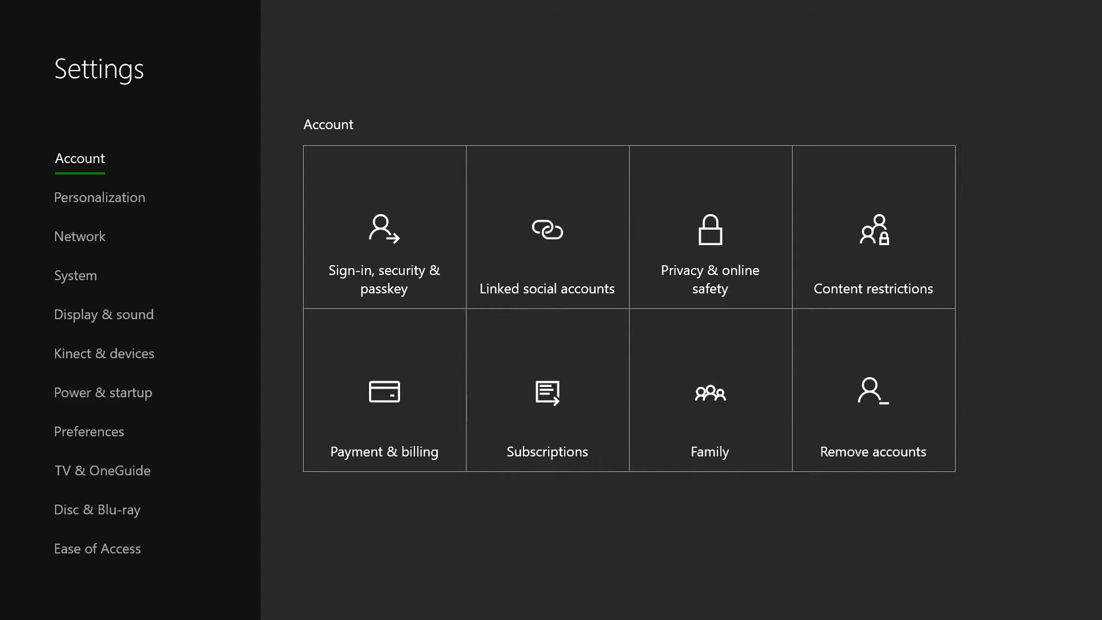
Step: Go to Display & sound in Settings and open the Volume tile
click(80, 236)
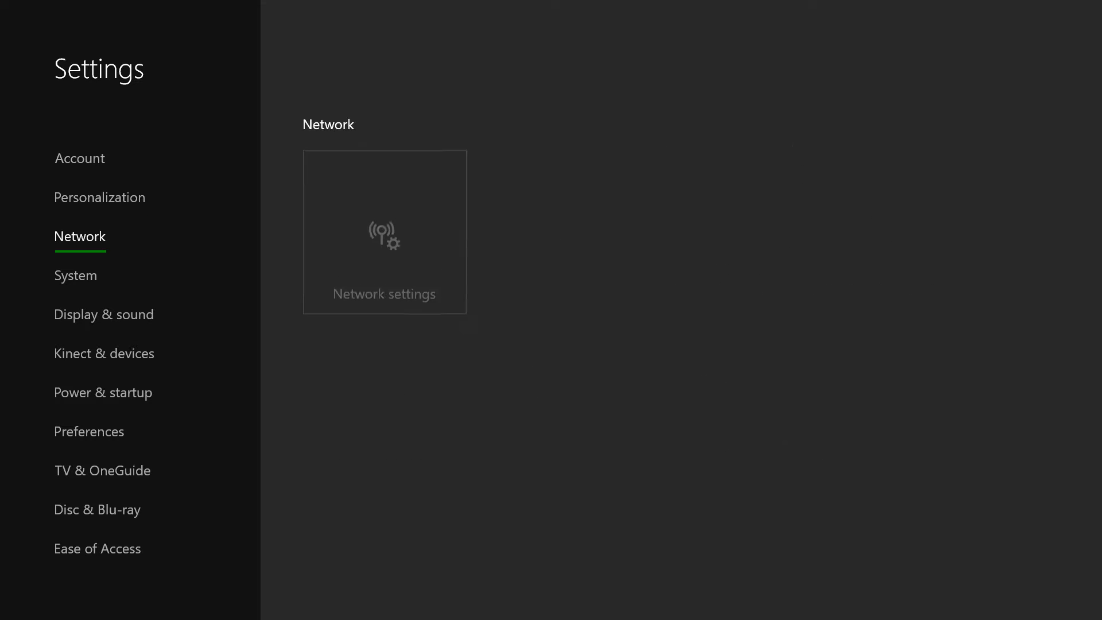
click(103, 314)
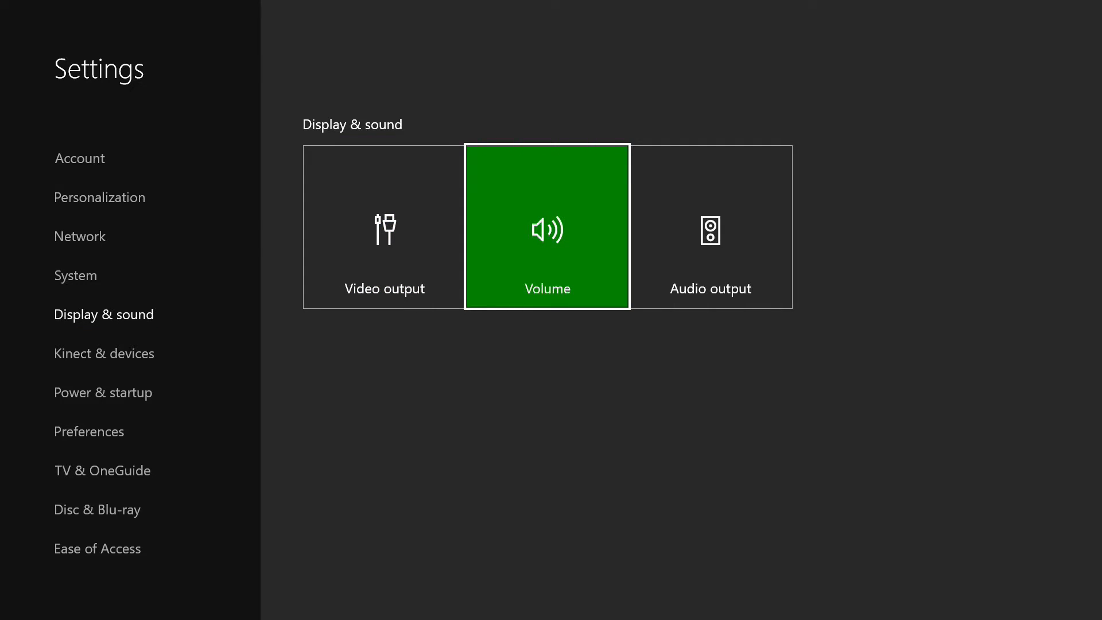
click(546, 226)
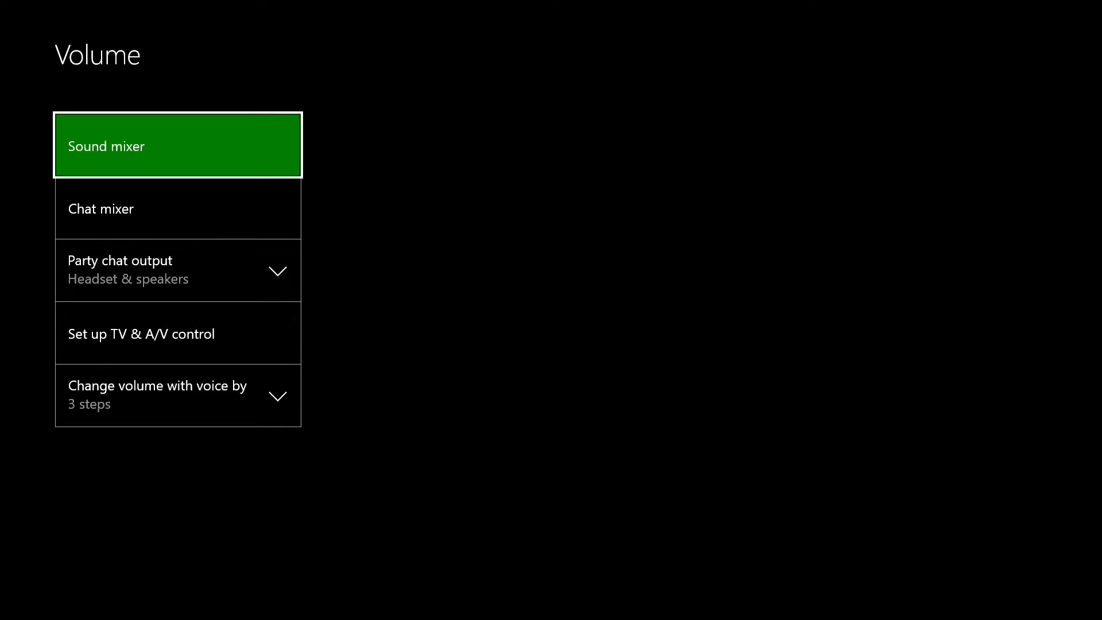
Step: Expand Party chat output to show Headset, Speakers, and Headset & speakers
click(178, 270)
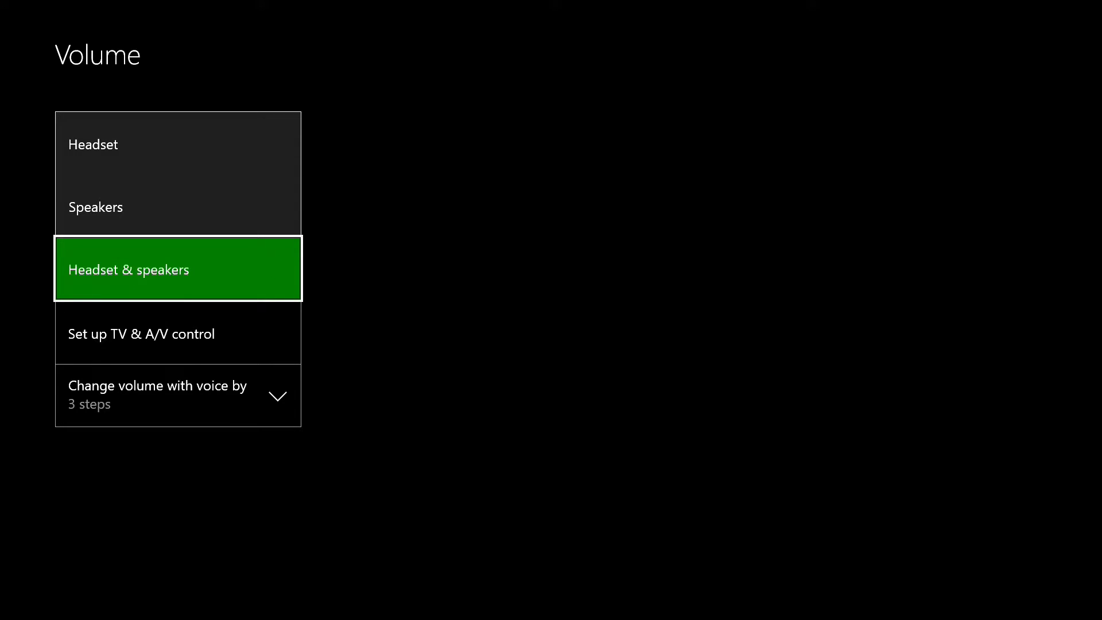